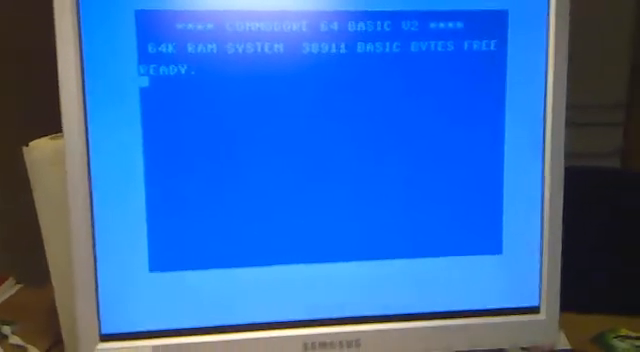
Step: Enter LOAD"$",8 to load the card's directory listing from device 8
type("LOAD\"$\",8")
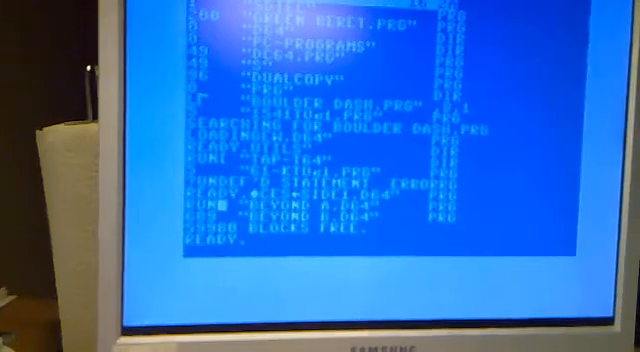
Step: Run the loaded Boulder Dash program to bring up its title screen
key("Return")
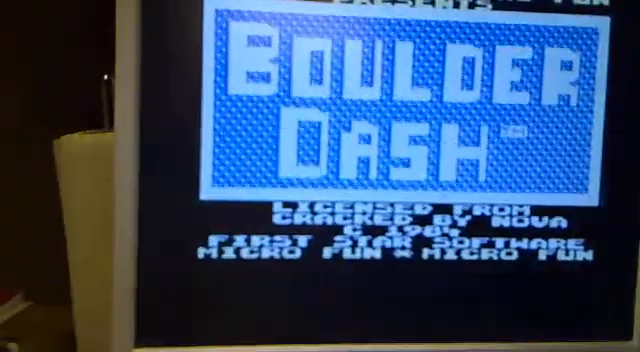